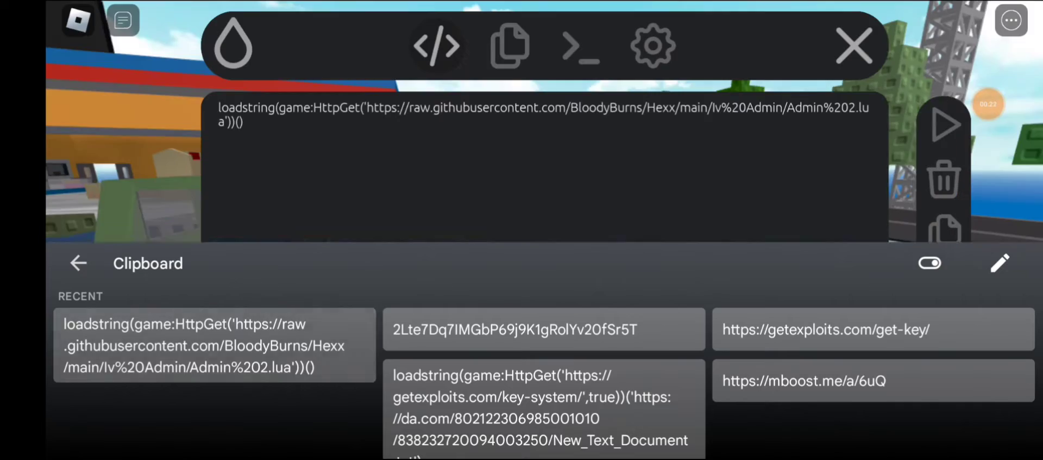
# Paste the copied Hexx admin loader into the Delta editor and execute it.
pyautogui.click(854, 44)
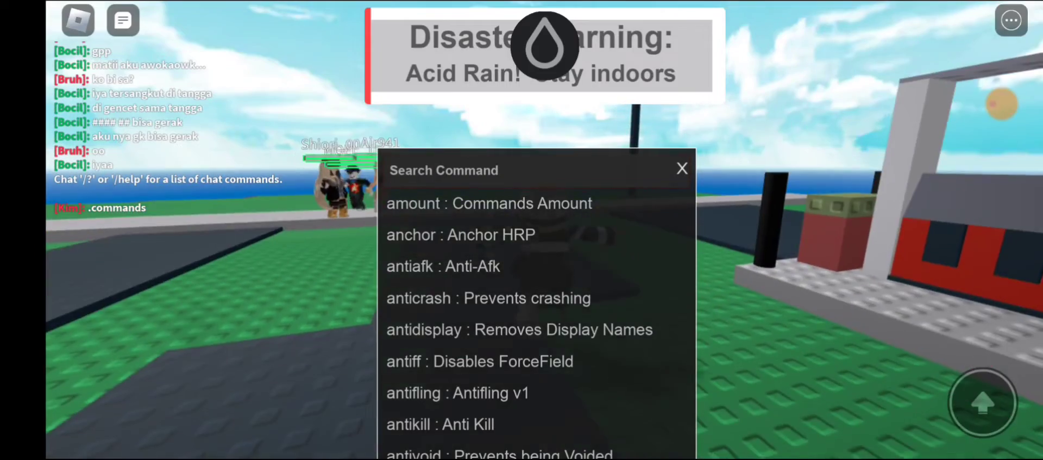
# Scroll the Search Command panel past the anti-commands to the boombox, bring and chat entries.
pyautogui.scroll(-3)
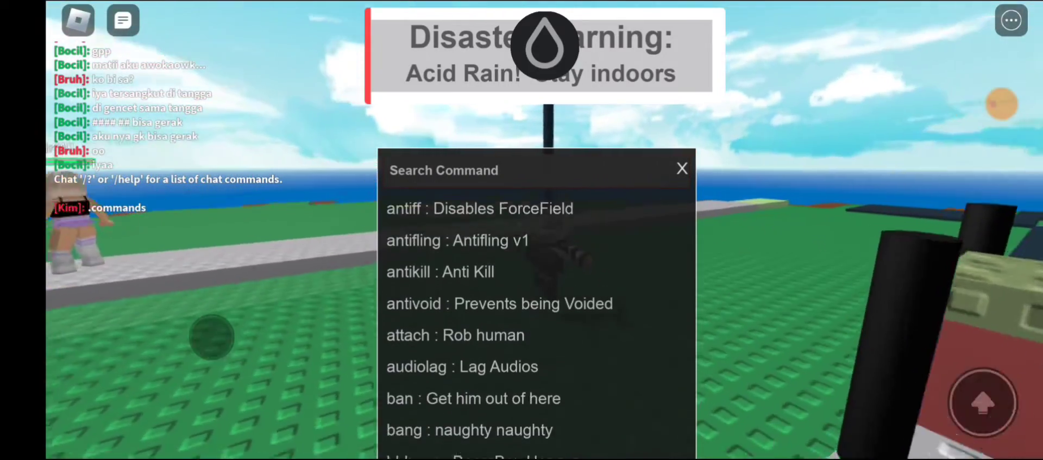
pyautogui.scroll(-3)
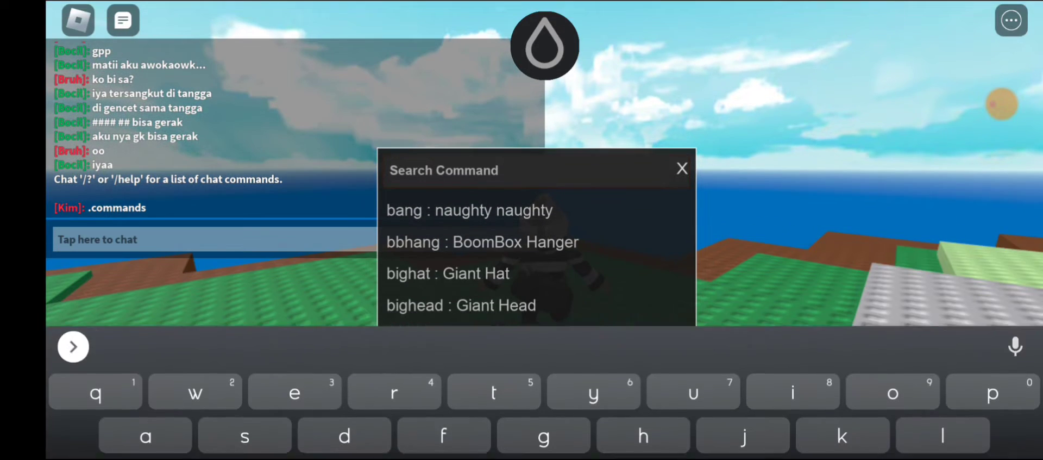
pyautogui.scroll(-3)
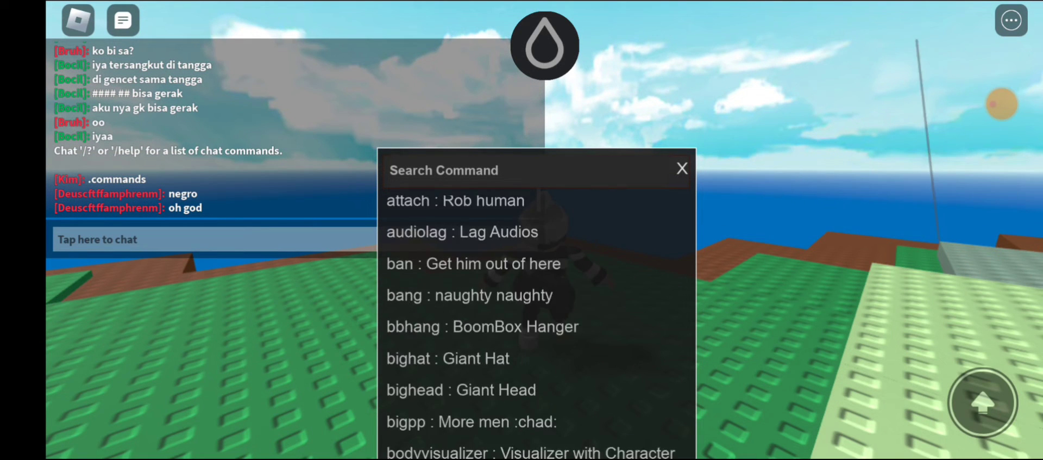
pyautogui.scroll(3)
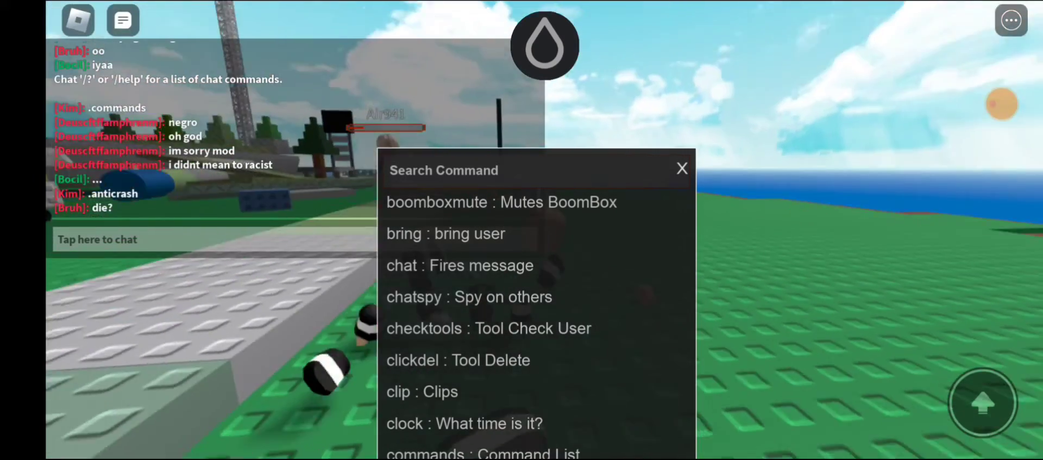
# Scroll the Search Command panel down to the fly, fps and god entries.
pyautogui.scroll(-3)
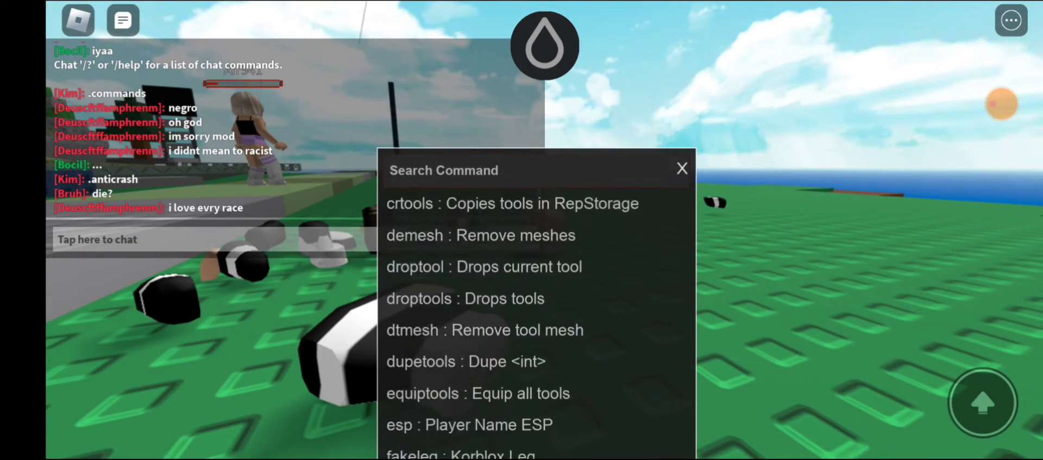
pyautogui.scroll(-3)
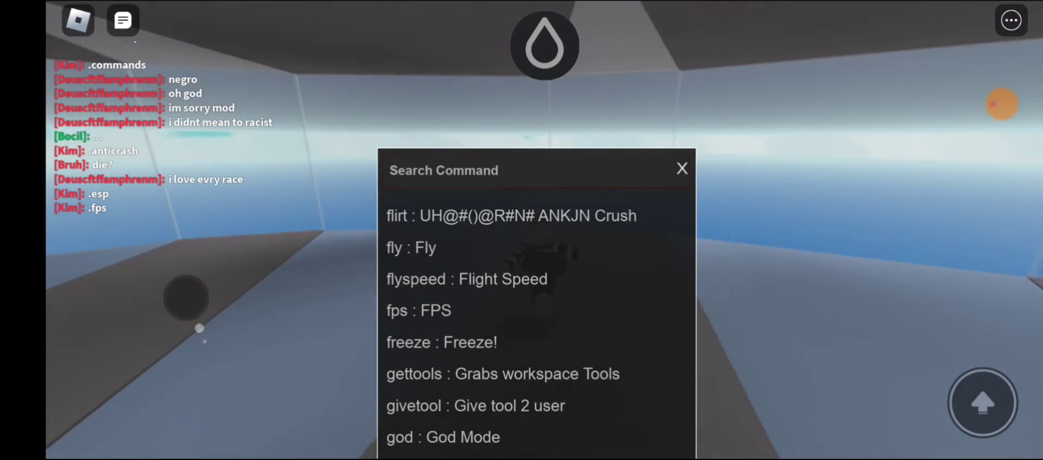
# Scroll the Search Command panel to its last entries such as view, visible and void.
pyautogui.scroll(-3)
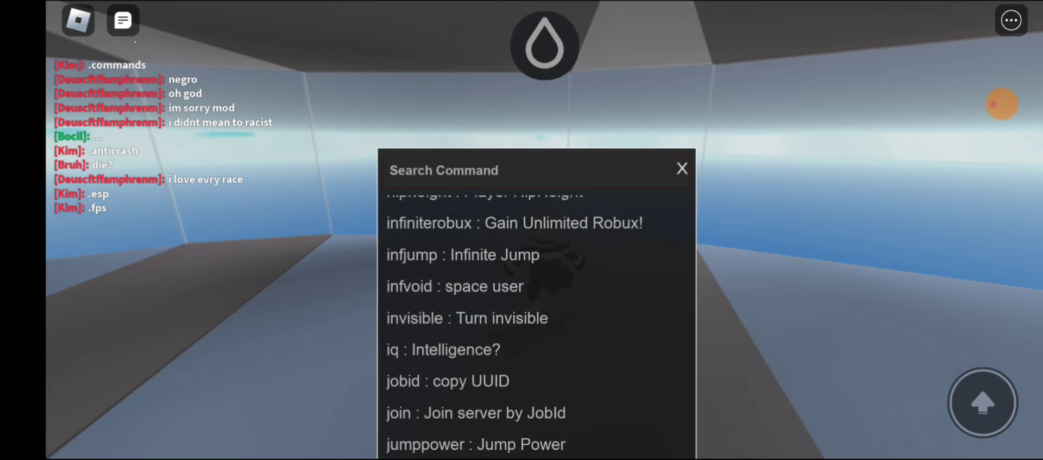
pyautogui.scroll(-3)
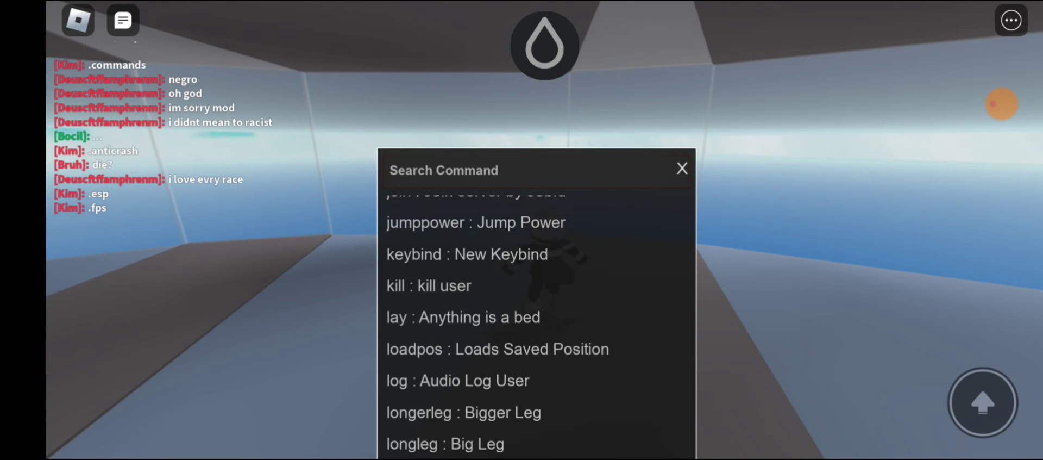
pyautogui.scroll(-3)
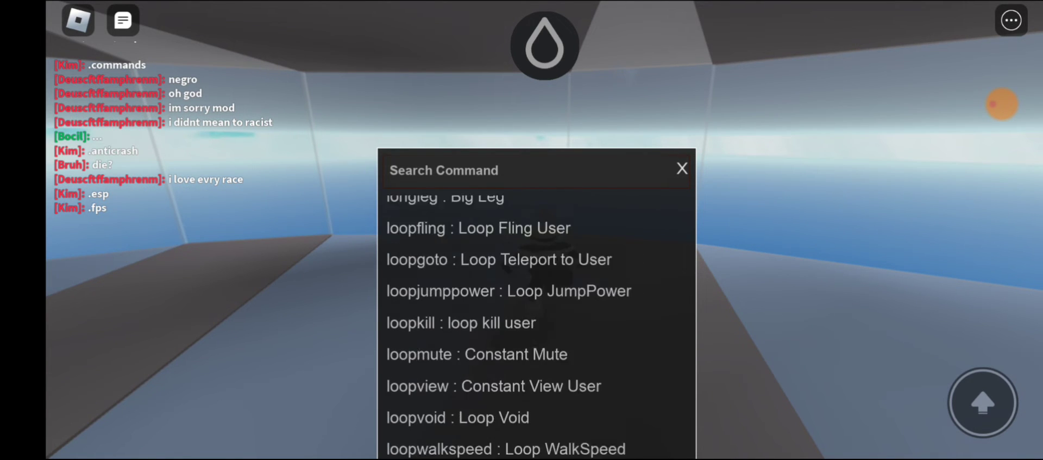
pyautogui.scroll(-3)
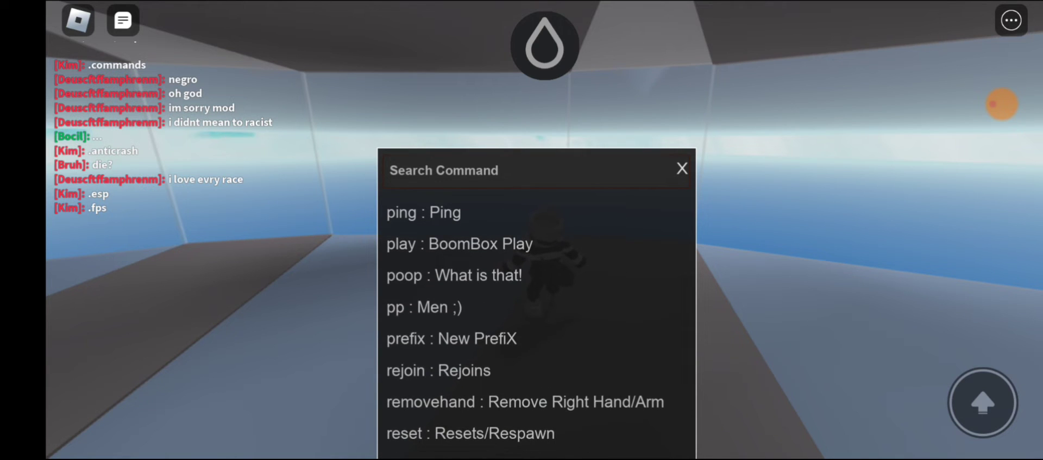
pyautogui.scroll(3)
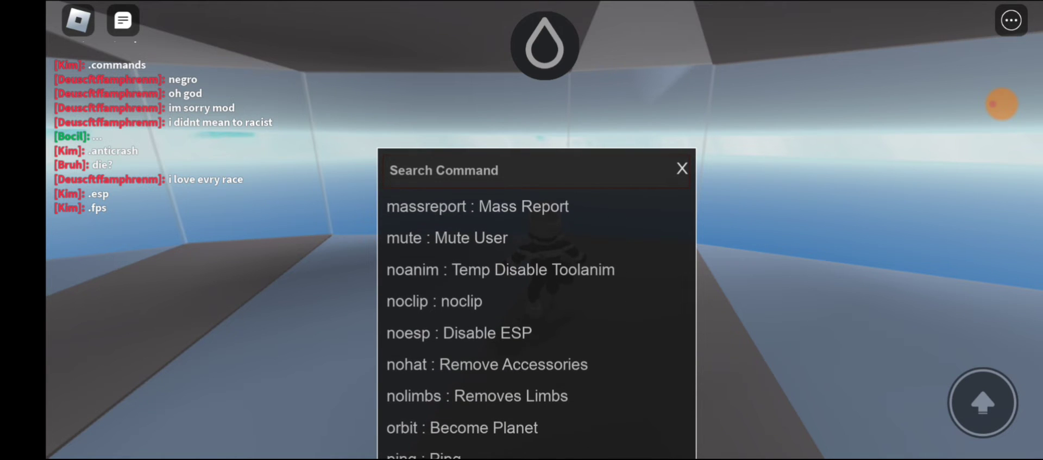
pyautogui.scroll(-3)
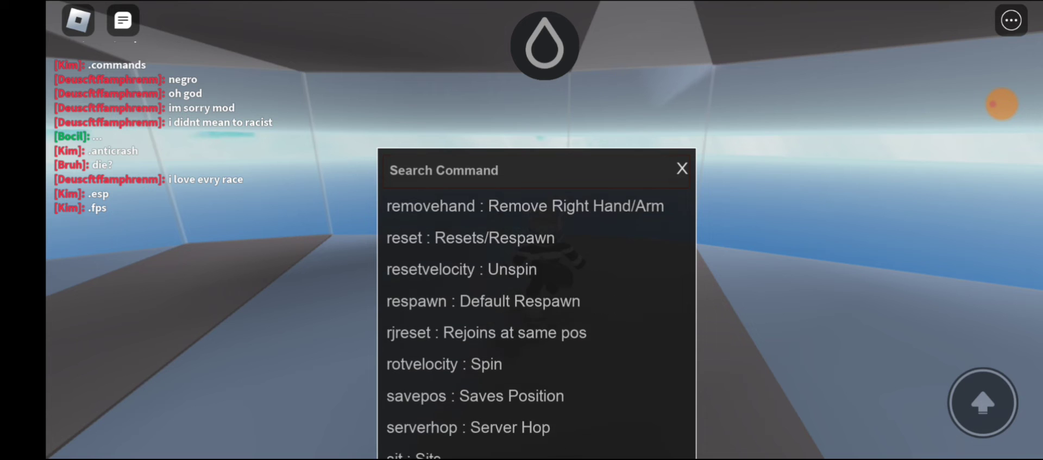
pyautogui.scroll(-3)
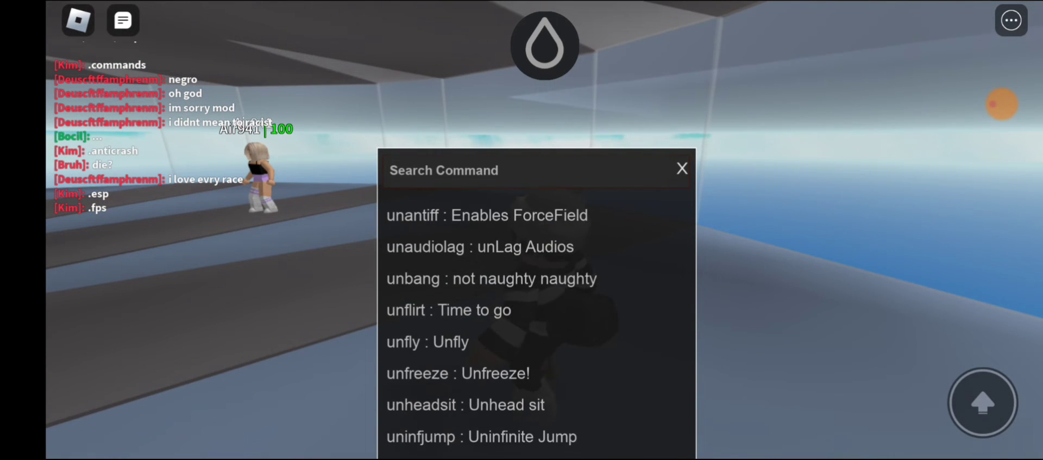
pyautogui.scroll(-3)
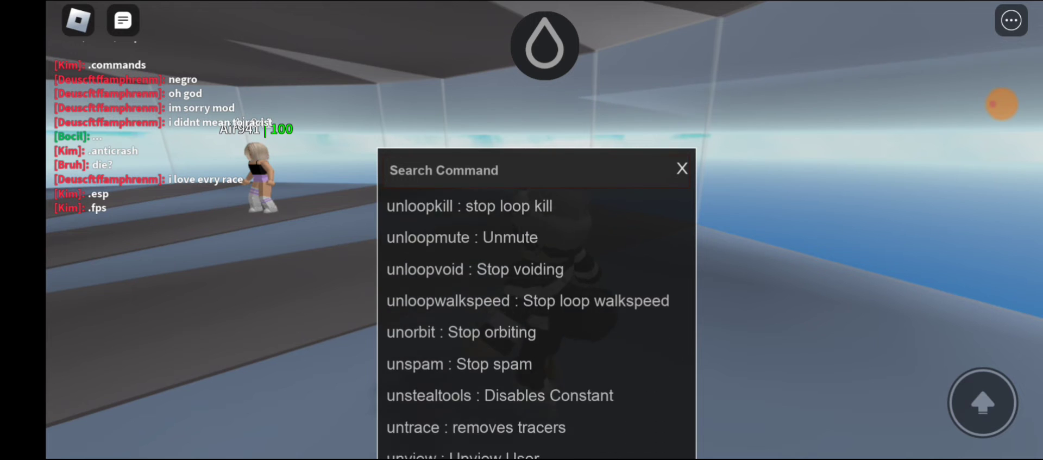
pyautogui.scroll(-3)
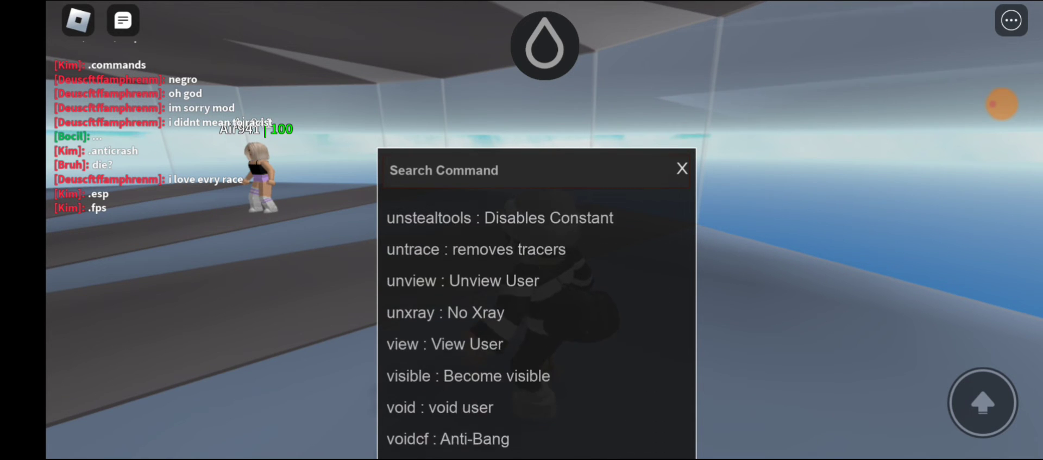
pyautogui.scroll(3)
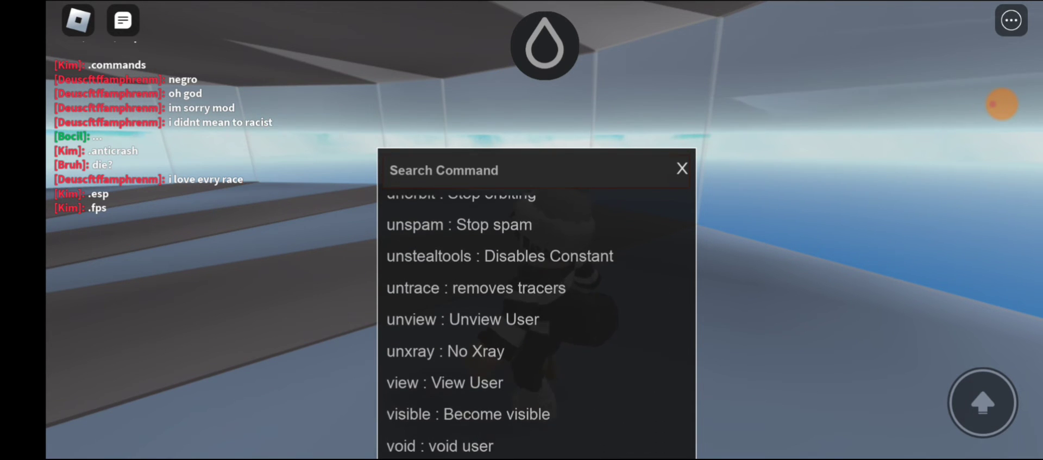
pyautogui.scroll(3)
pyautogui.write('.orbit')
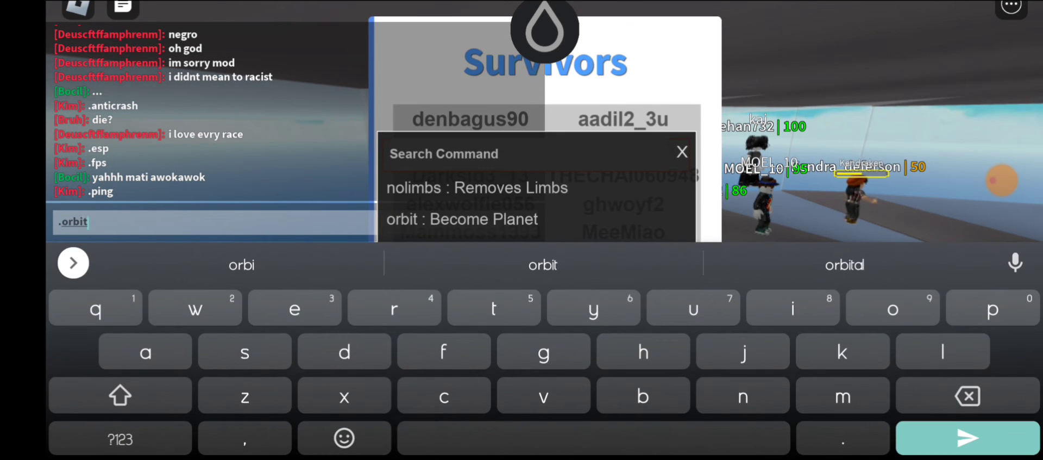
# Send the typed .orbit command in the Roblox chat.
pyautogui.click(965, 436)
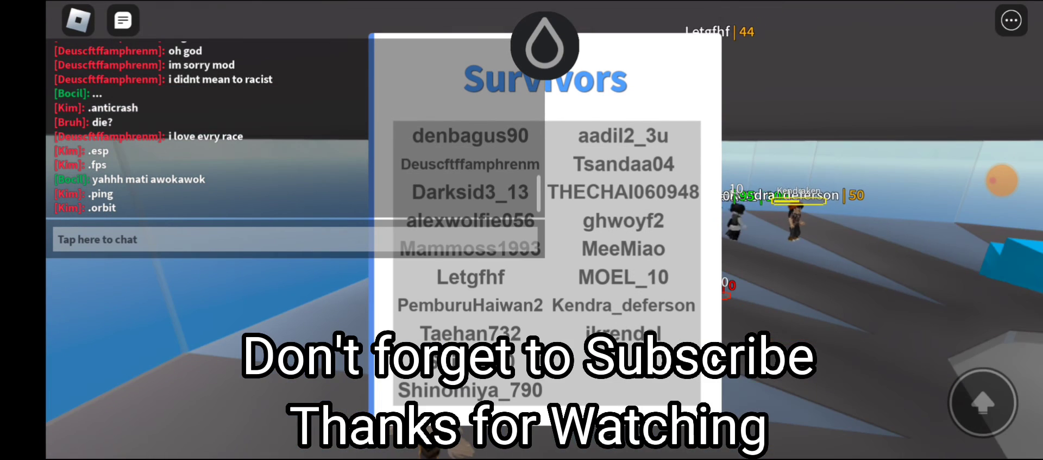